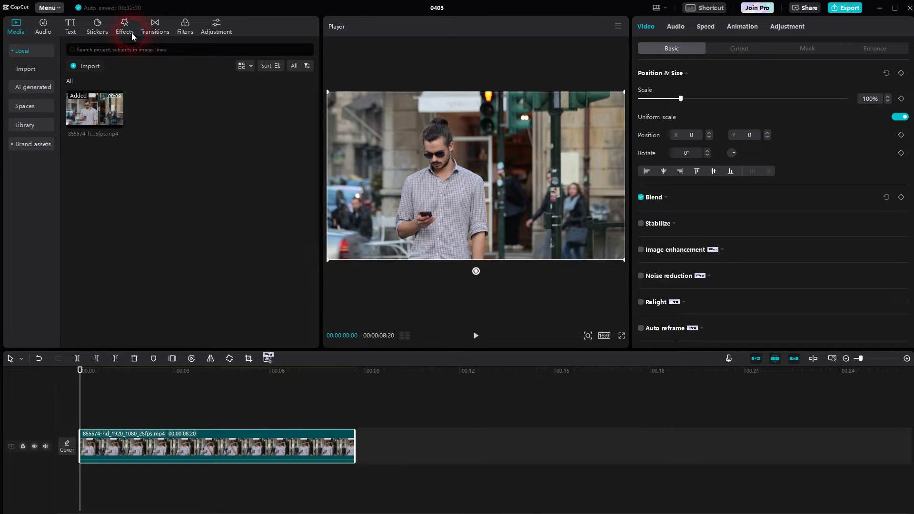
- Show the Mask category of body effects, where Face Mosaic is listed
left_click(124, 26)
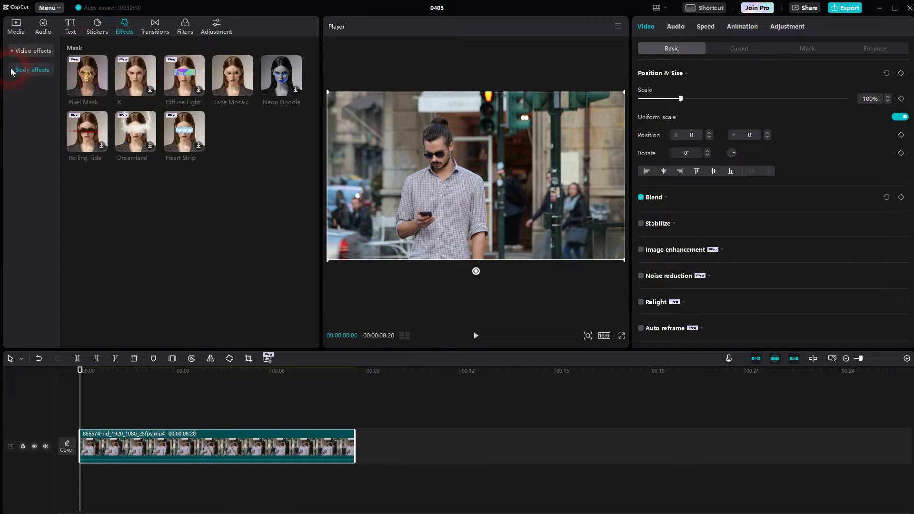
left_click(32, 70)
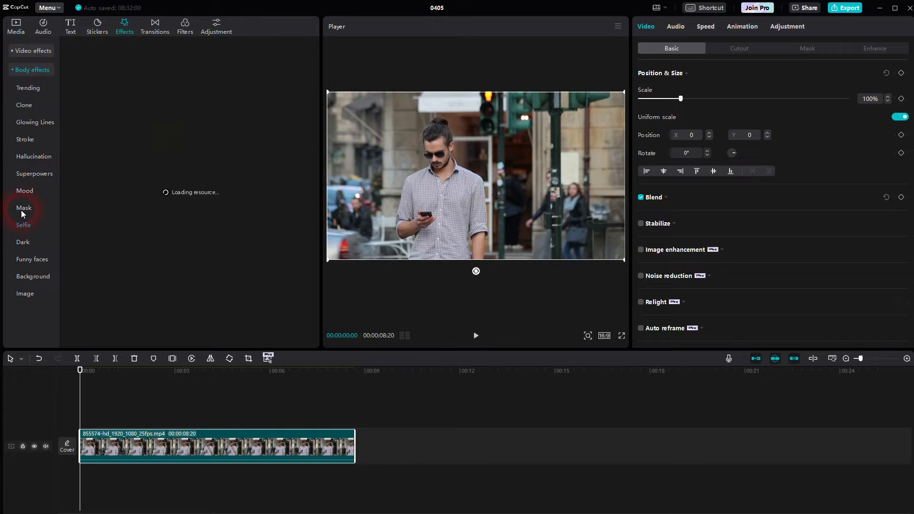
left_click(24, 208)
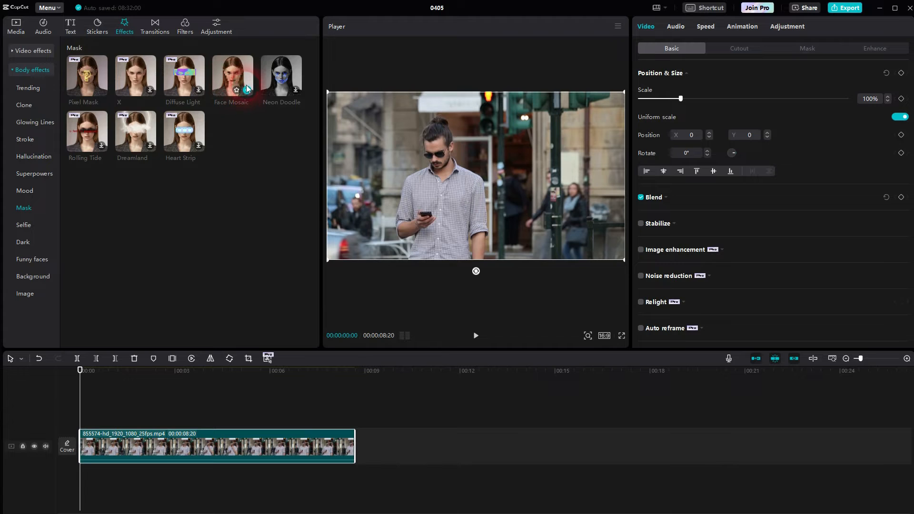
- Add the Face Mosaic body effect above the street clip on the timeline
left_click(232, 79)
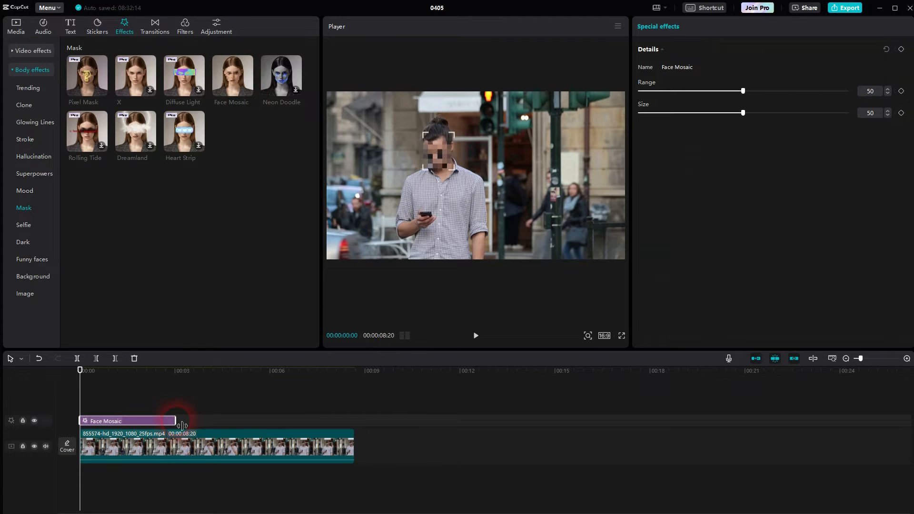
left_click_drag(174, 420, 356, 420)
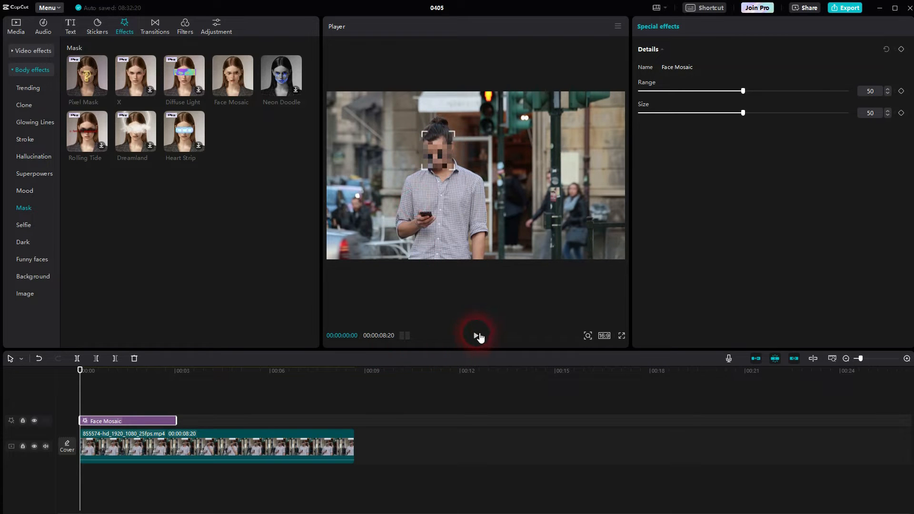
- Set the Face Mosaic range to 55 and the mosaic size to 42
left_click(475, 336)
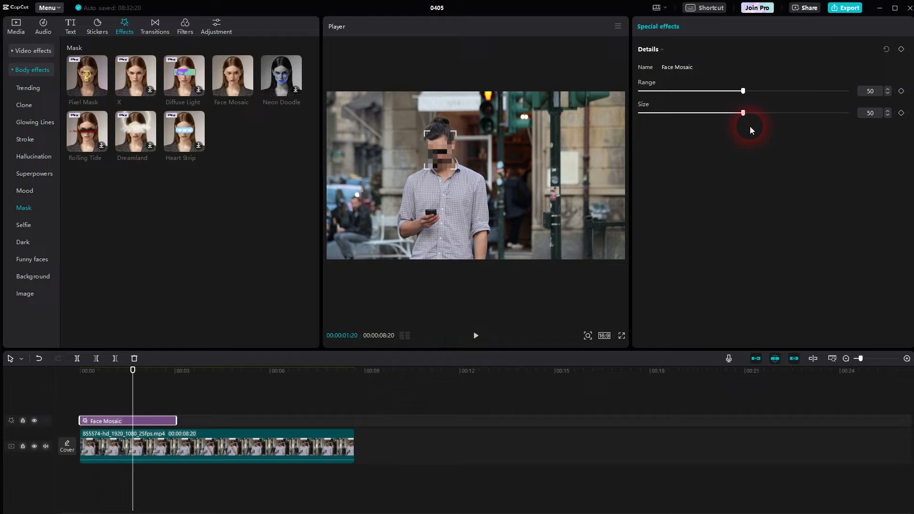
left_click_drag(742, 91, 713, 90)
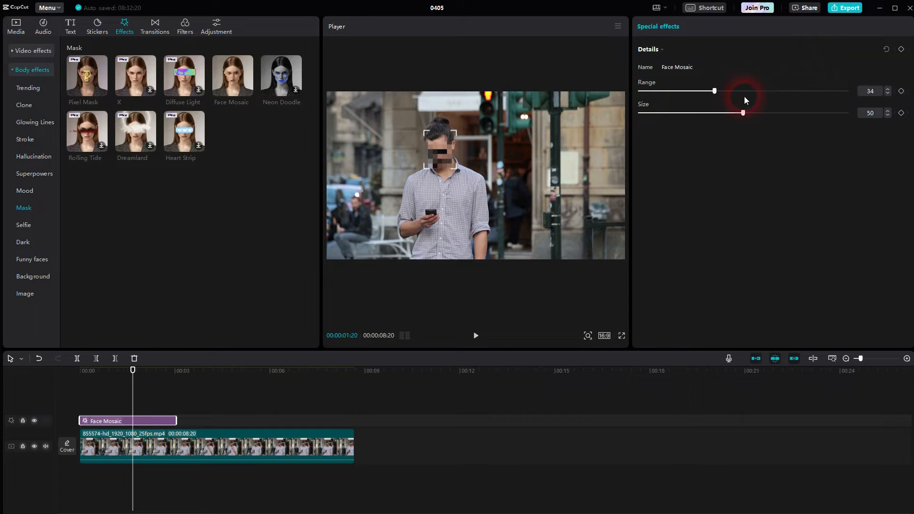
left_click_drag(713, 91, 752, 91)
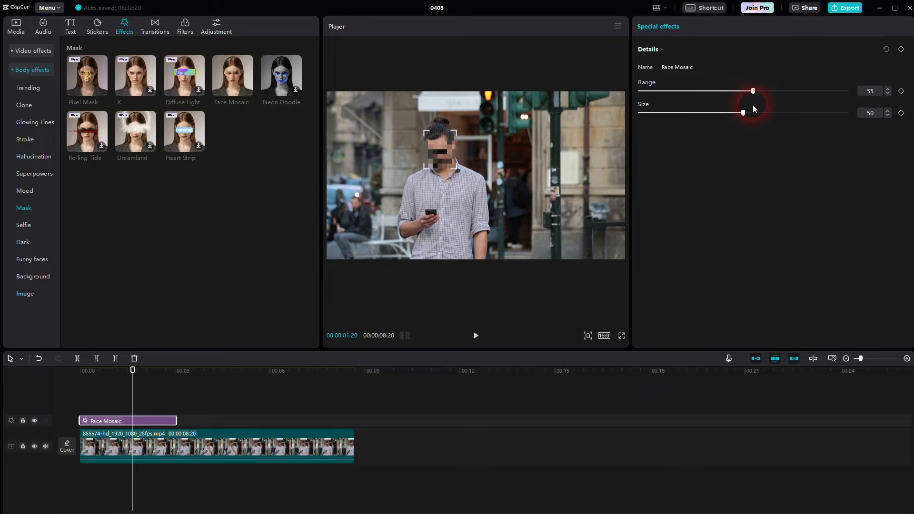
left_click_drag(742, 113, 846, 112)
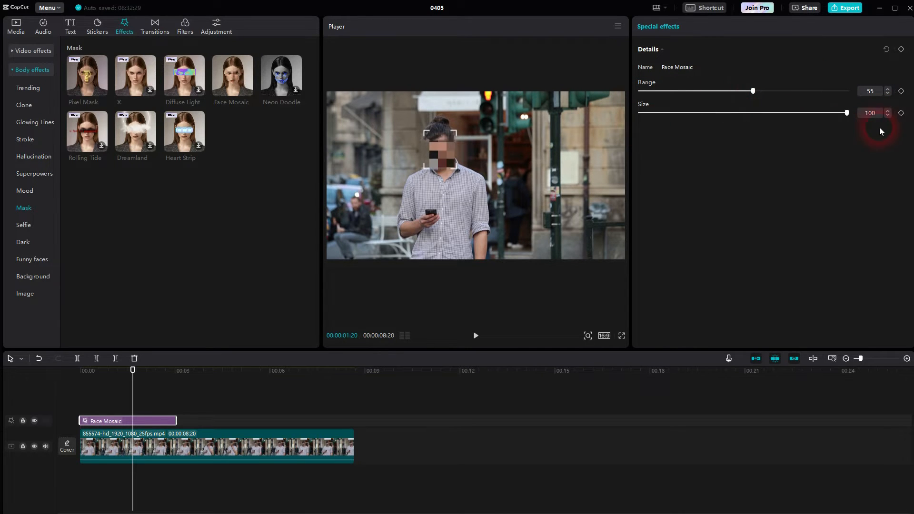
left_click_drag(846, 113, 727, 113)
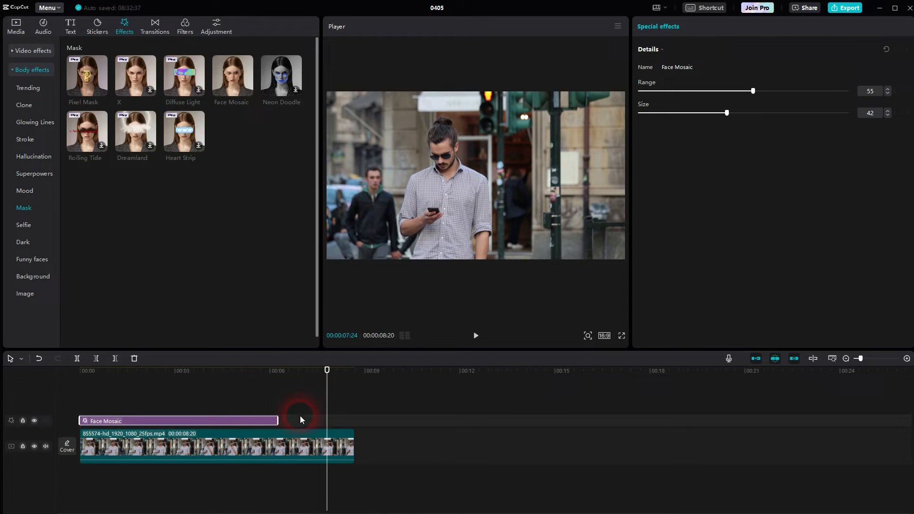
- Extend the Face Mosaic effect to the end of the street clip
left_click_drag(278, 420, 353, 420)
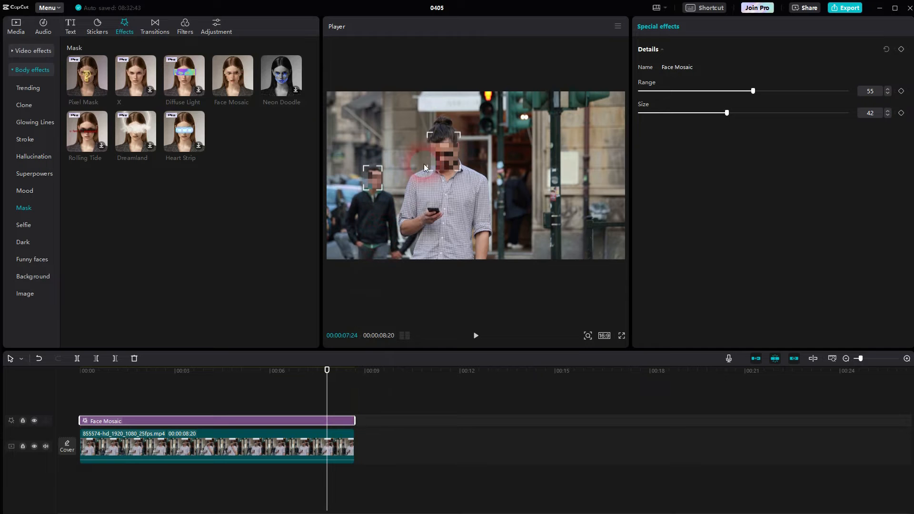
left_click(187, 371)
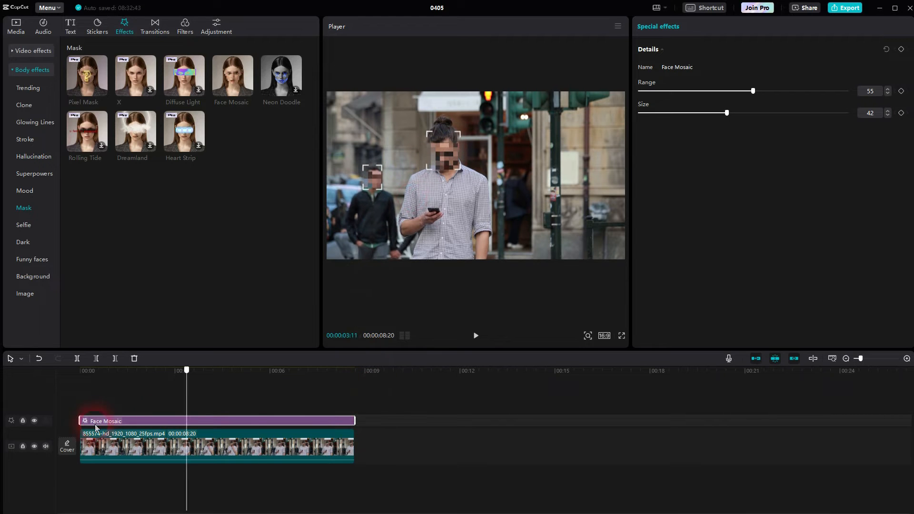
left_click(475, 335)
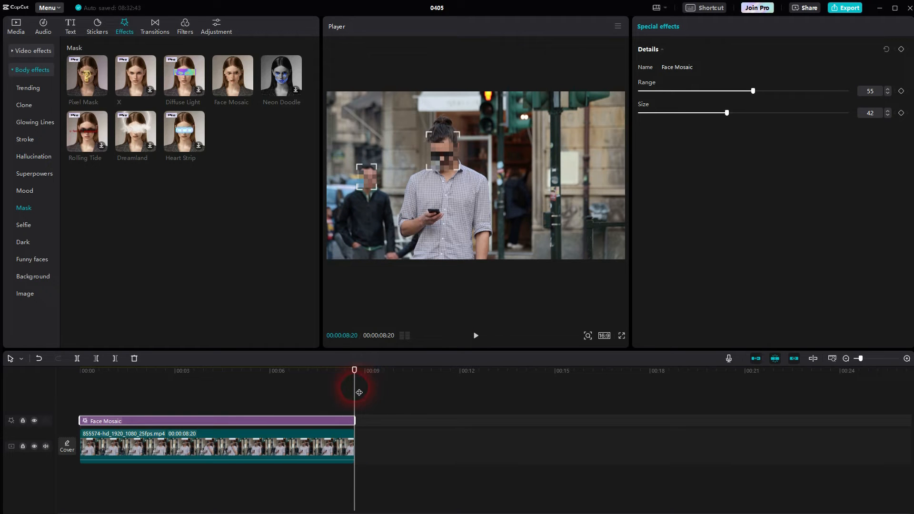
left_click_drag(353, 370, 239, 370)
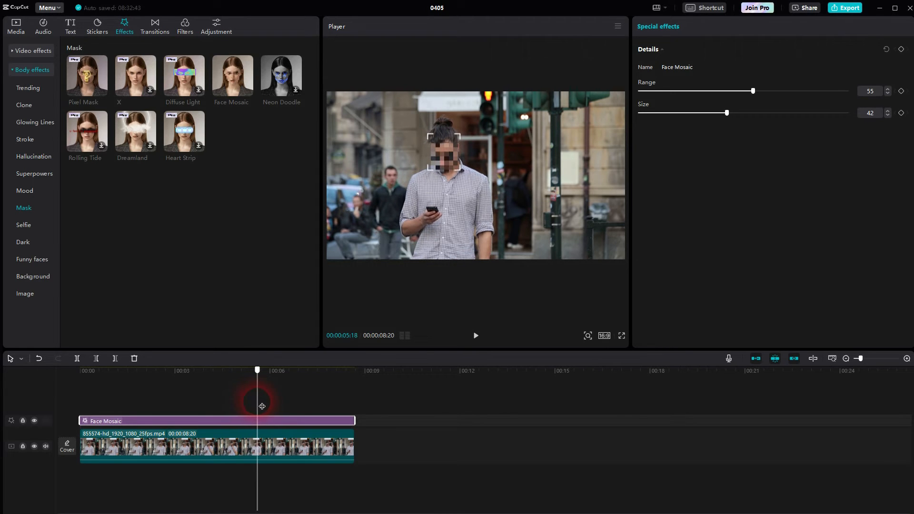
left_click_drag(257, 370, 252, 370)
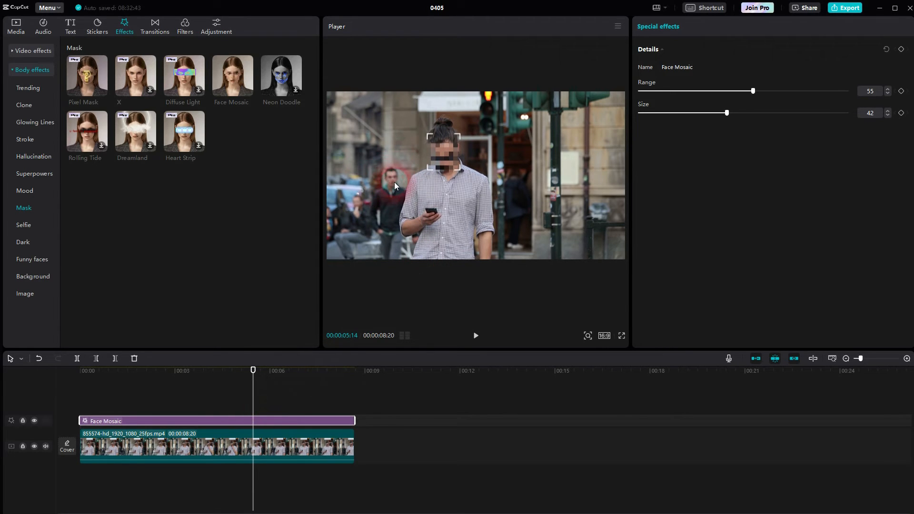
mouse_move(481, 178)
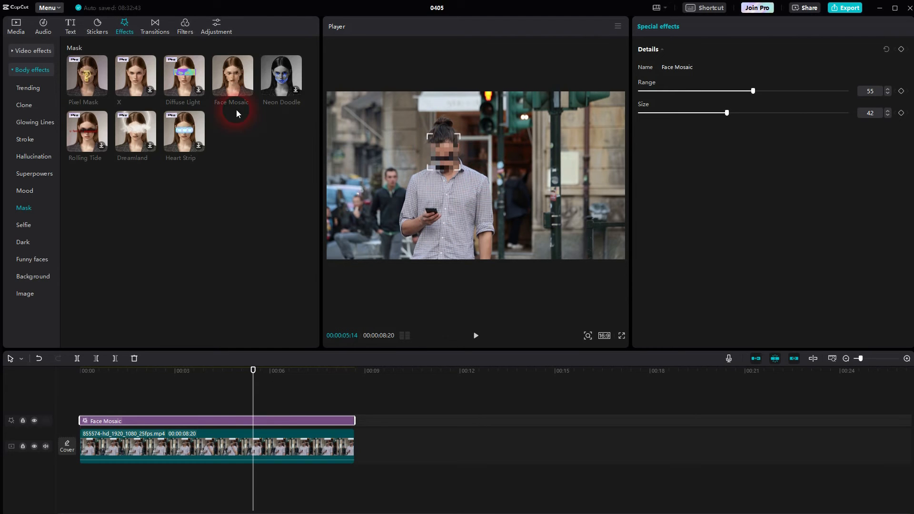
mouse_move(249, 132)
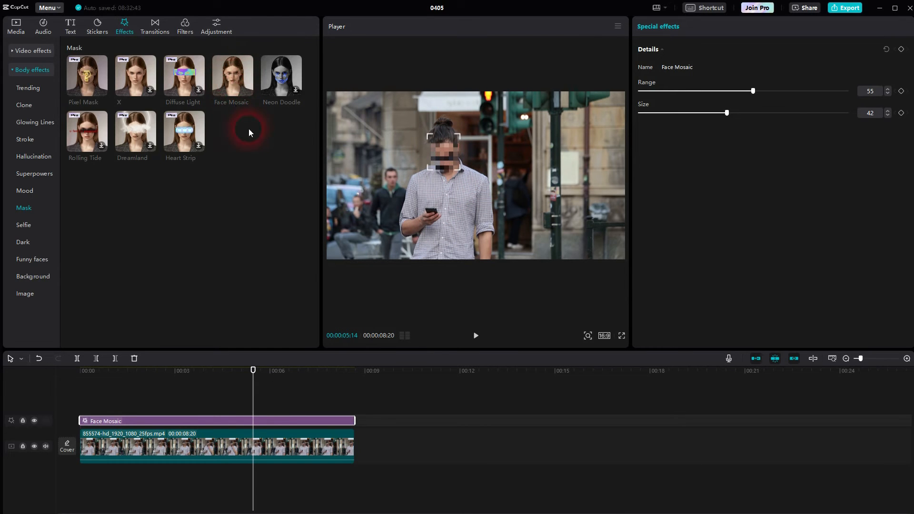